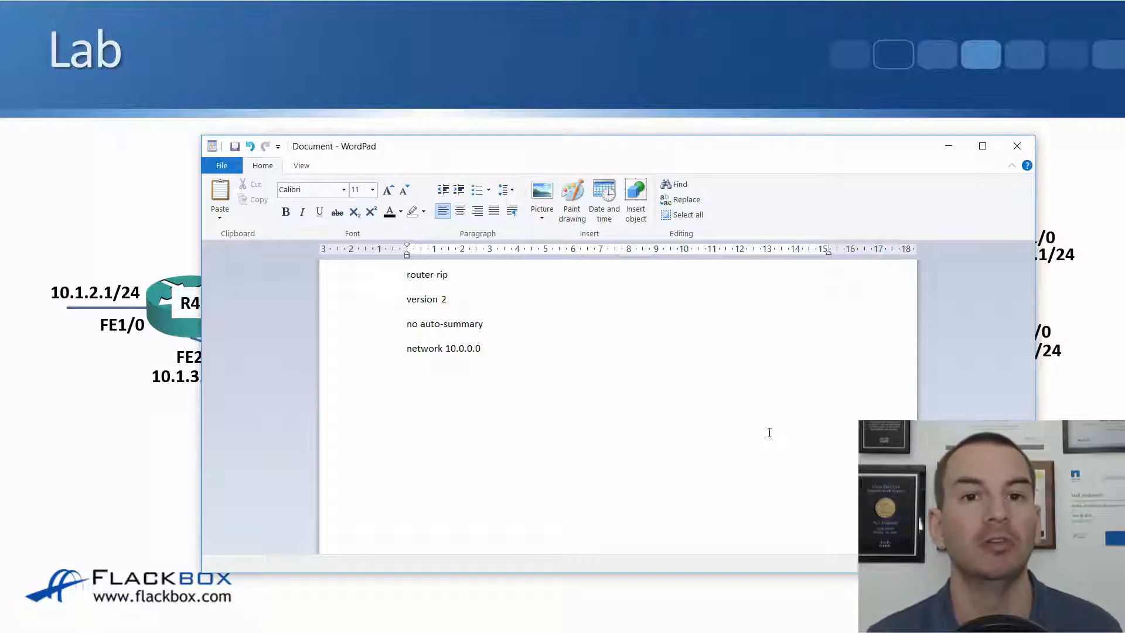
Step: Place the insertion point after the four RIP configuration lines in WordPad
click(482, 348)
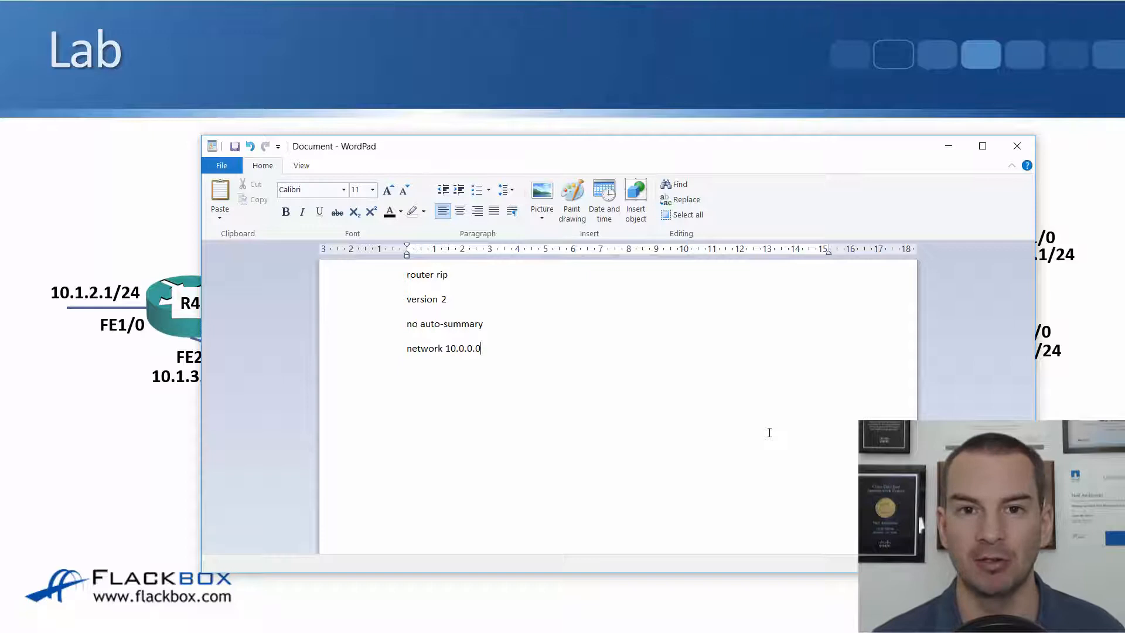
mouse_move(592, 362)
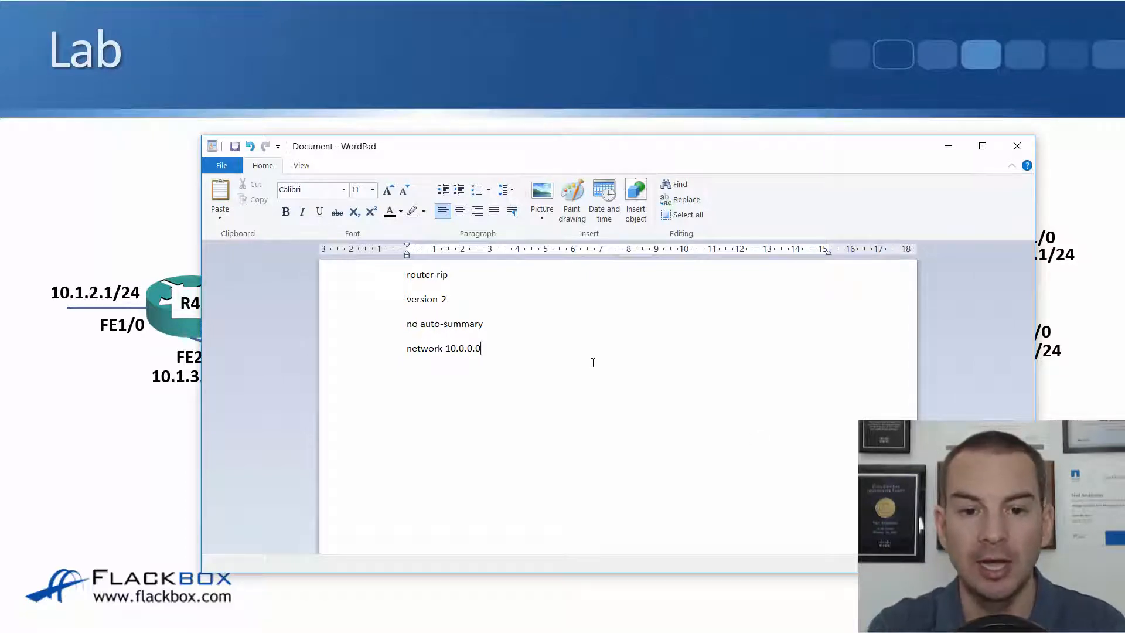
mouse_move(487, 348)
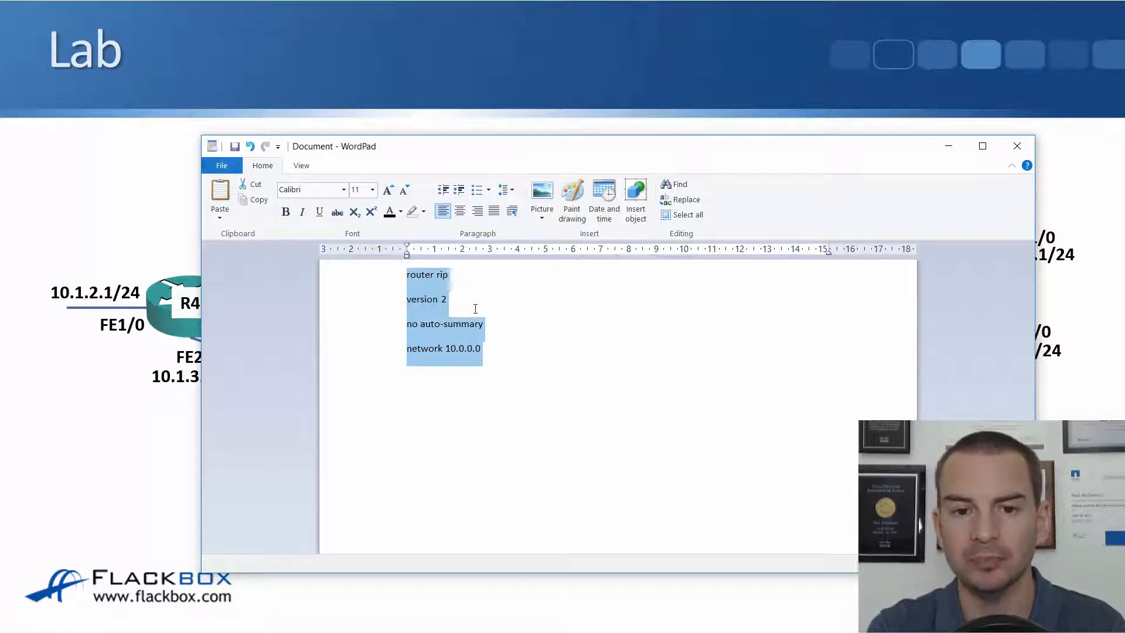
mouse_move(455, 282)
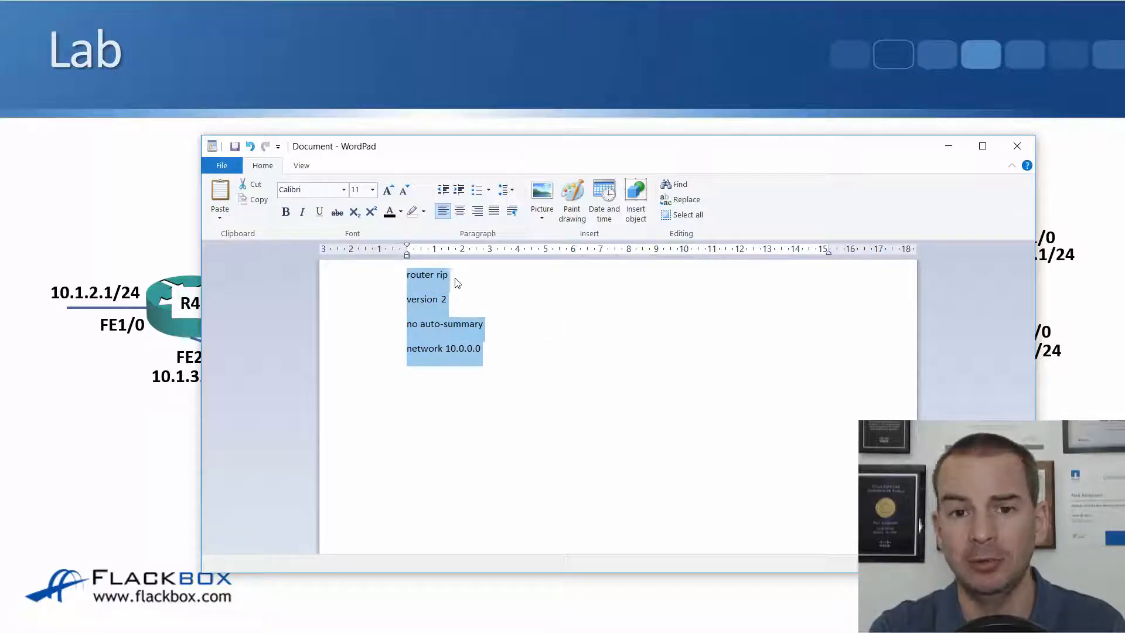
mouse_move(439, 306)
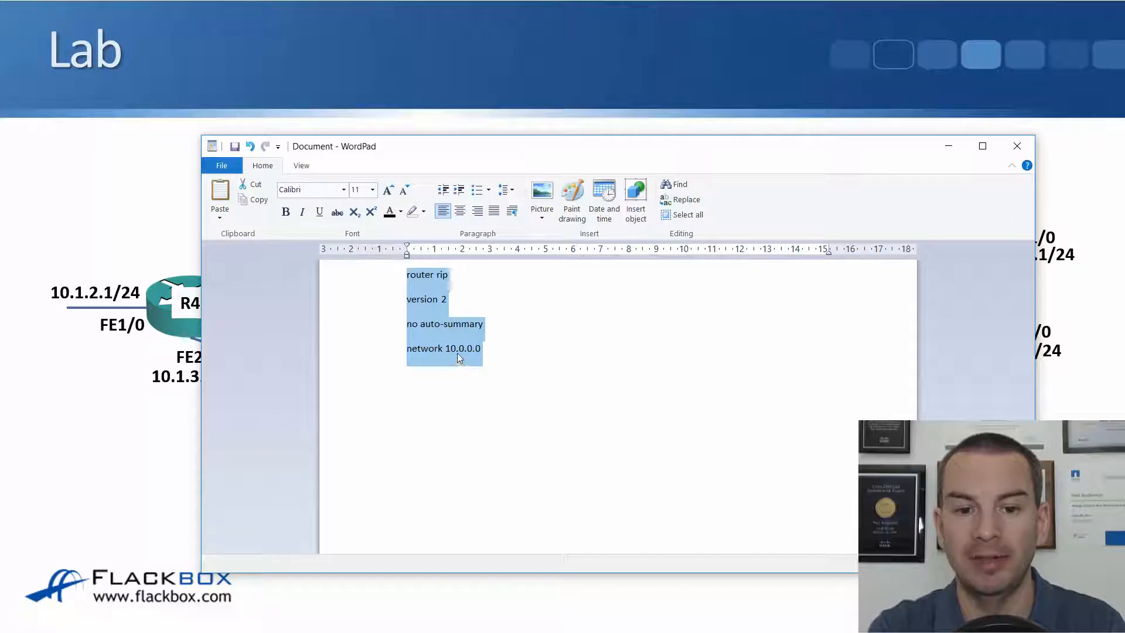
mouse_move(476, 356)
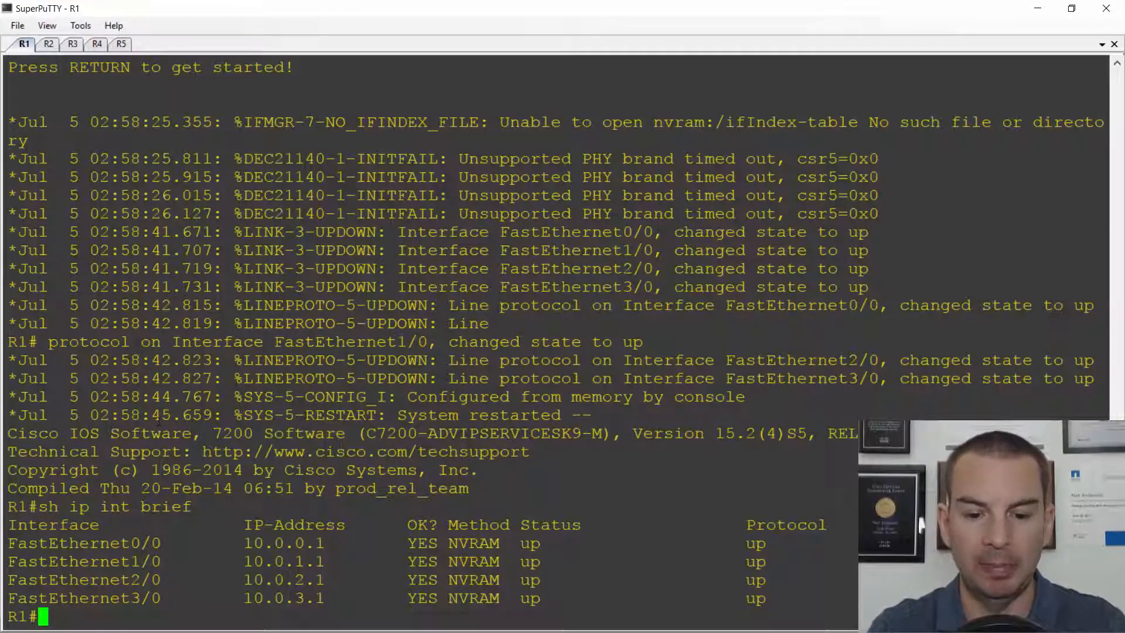
Step: Enter config t on R1 and apply router rip, version 2, no auto-summary, network 10.0.0.0
text(config t)
text(network 10.0.0.0)
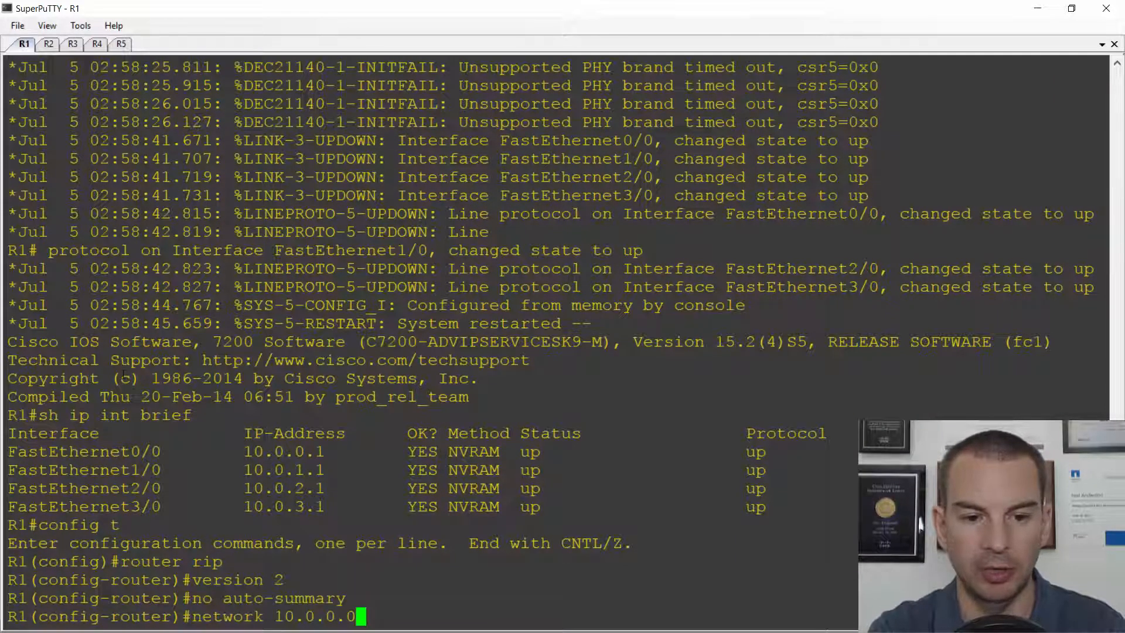
key(Return)
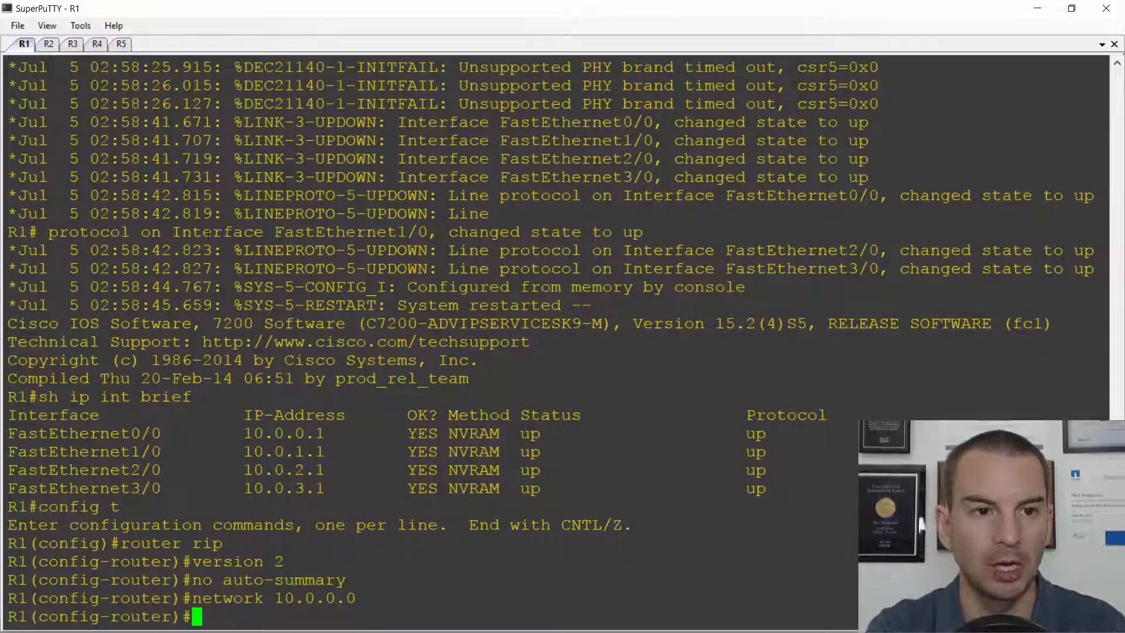
Step: Apply the same RIPv2 configuration on R2, R3, R4 and R5, returning to R3
click(49, 44)
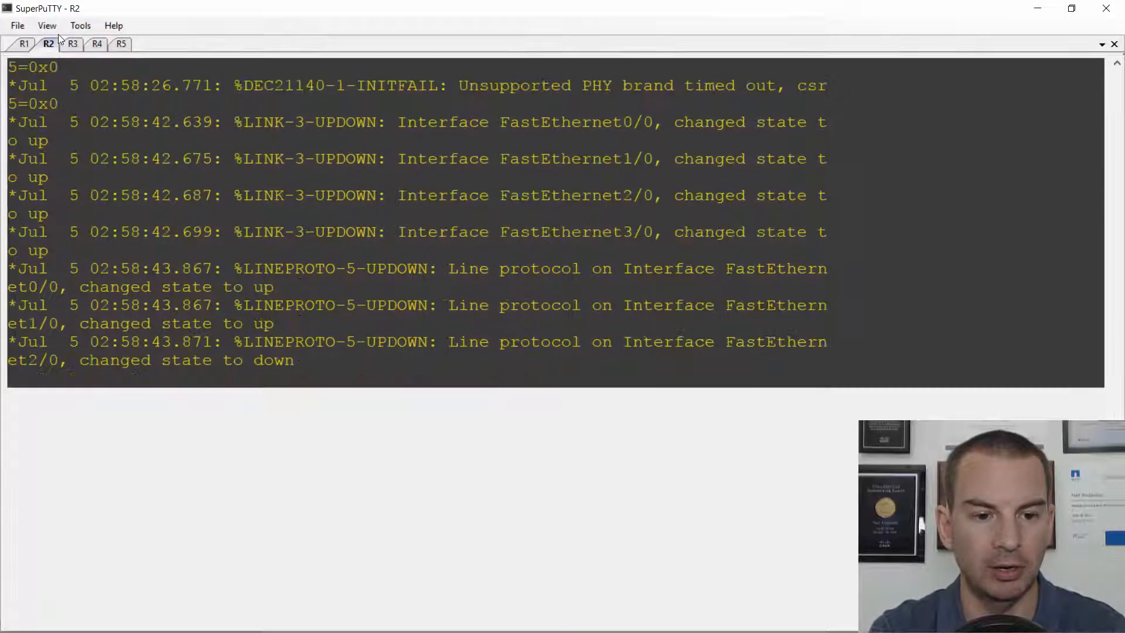
click(70, 44)
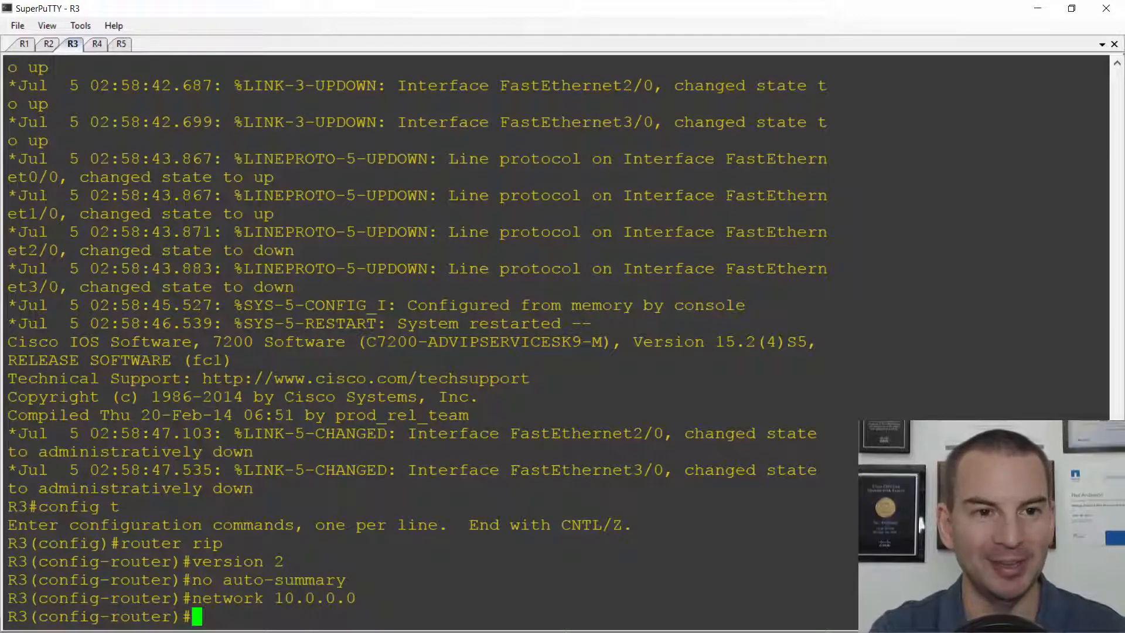
click(96, 44)
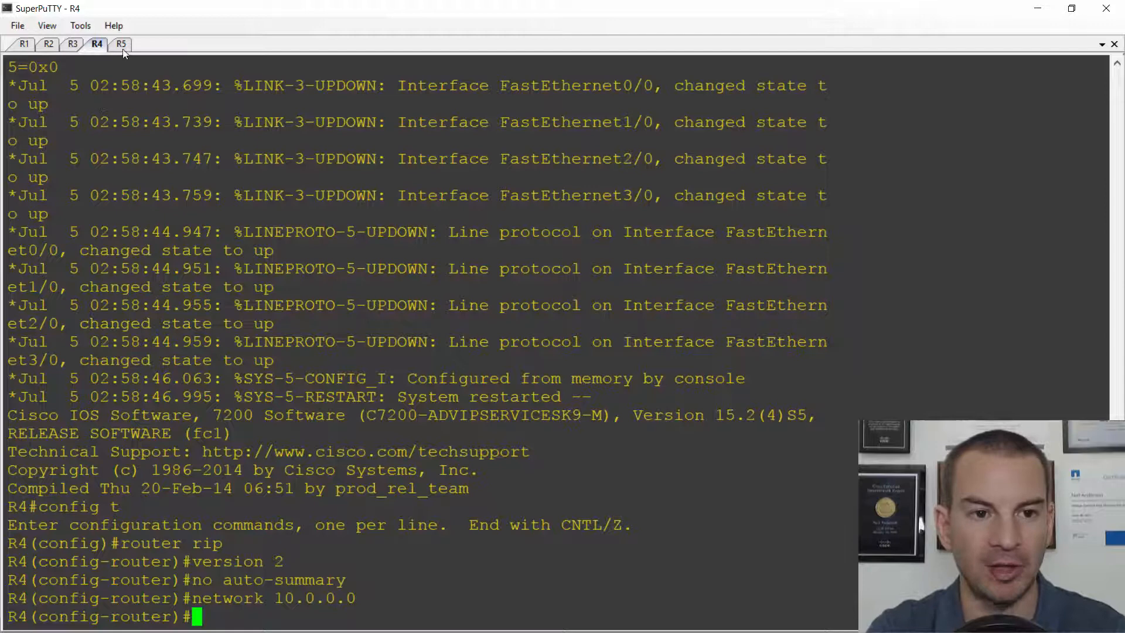
click(120, 44)
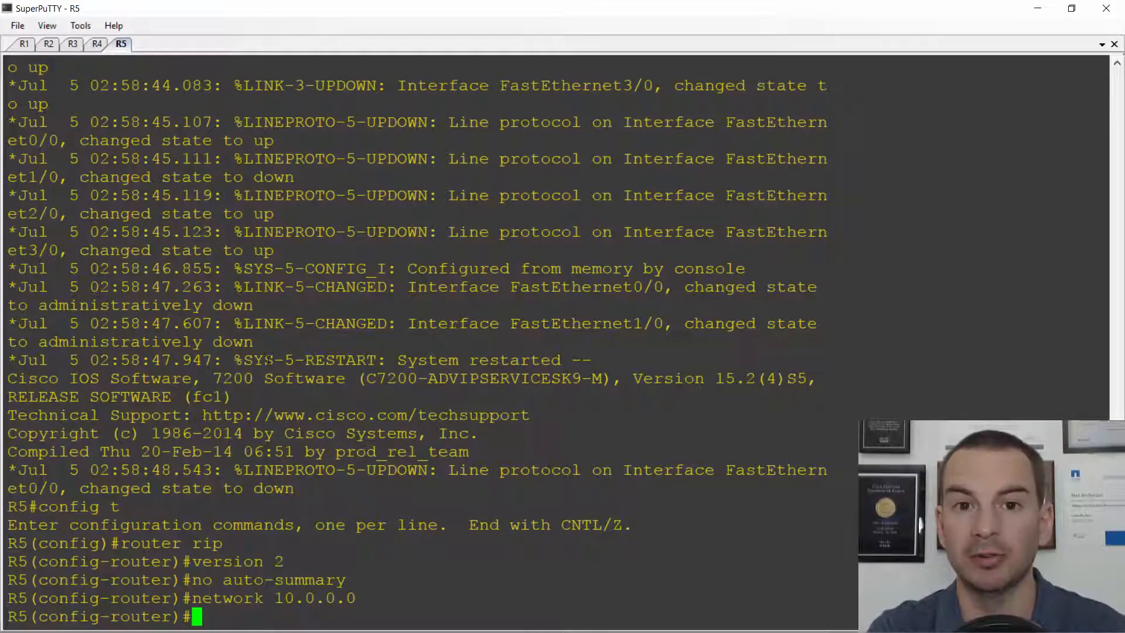
click(72, 44)
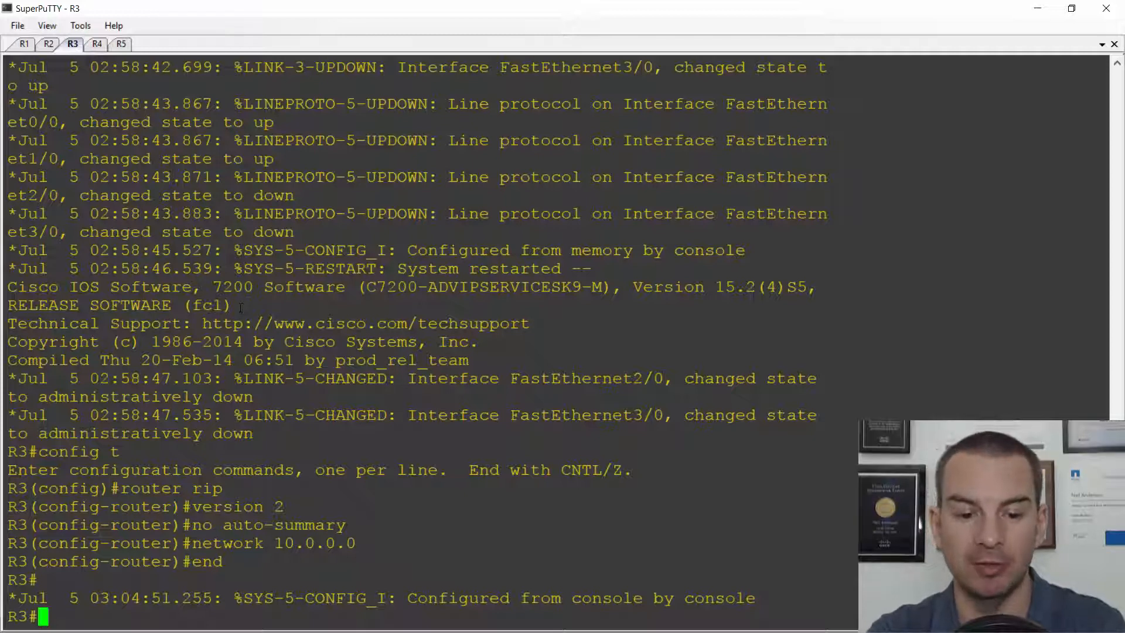
text(debug)
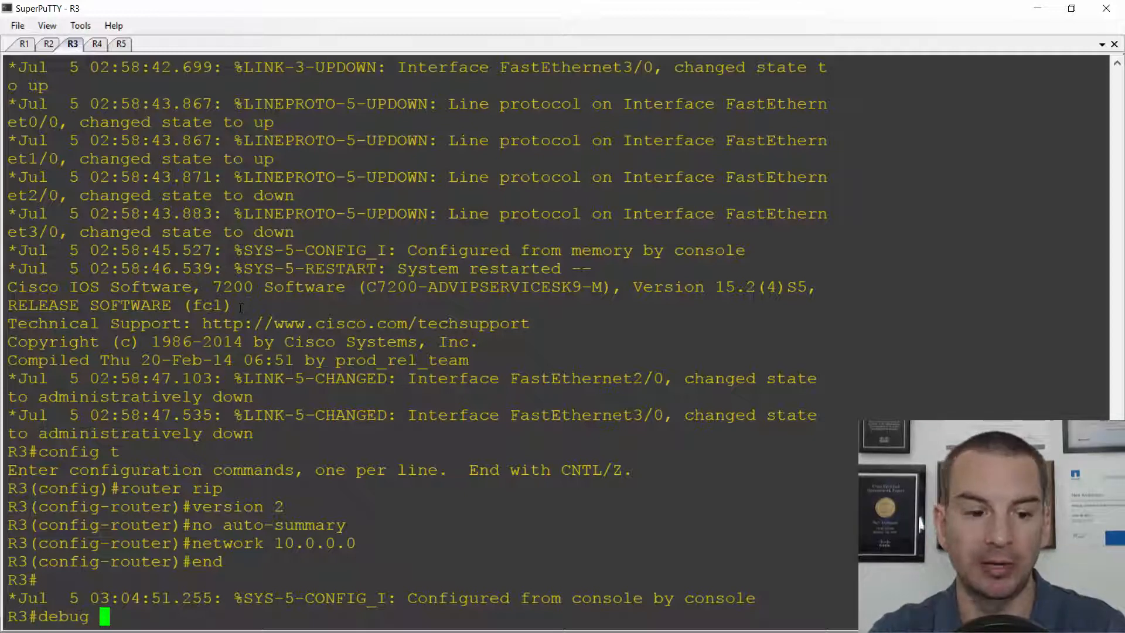
text(ip rip)
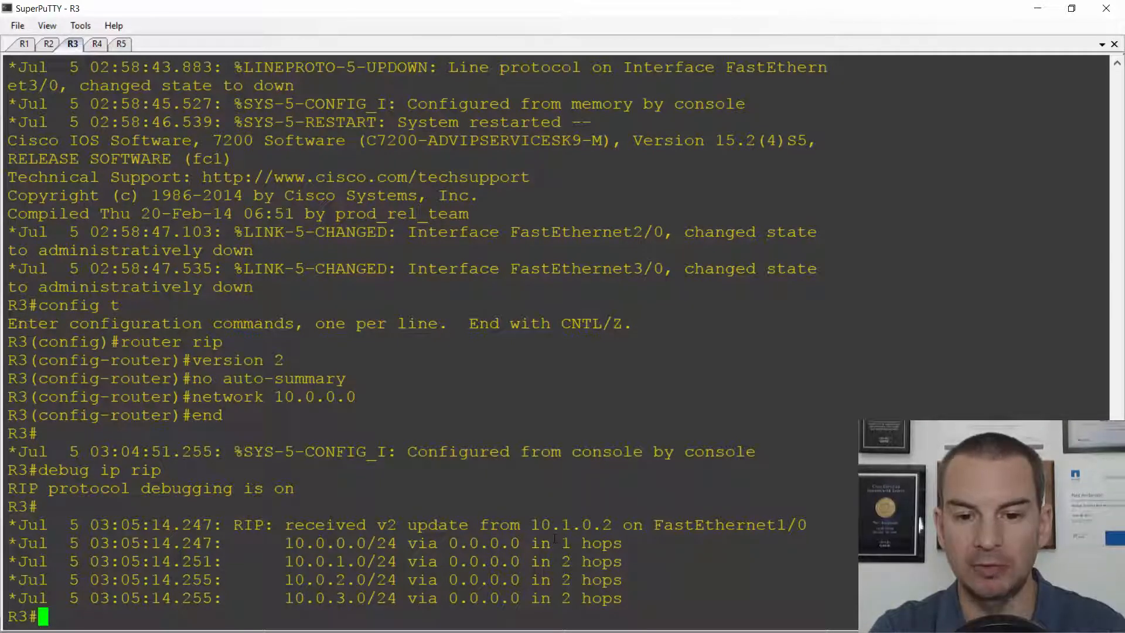
double_click(578, 525)
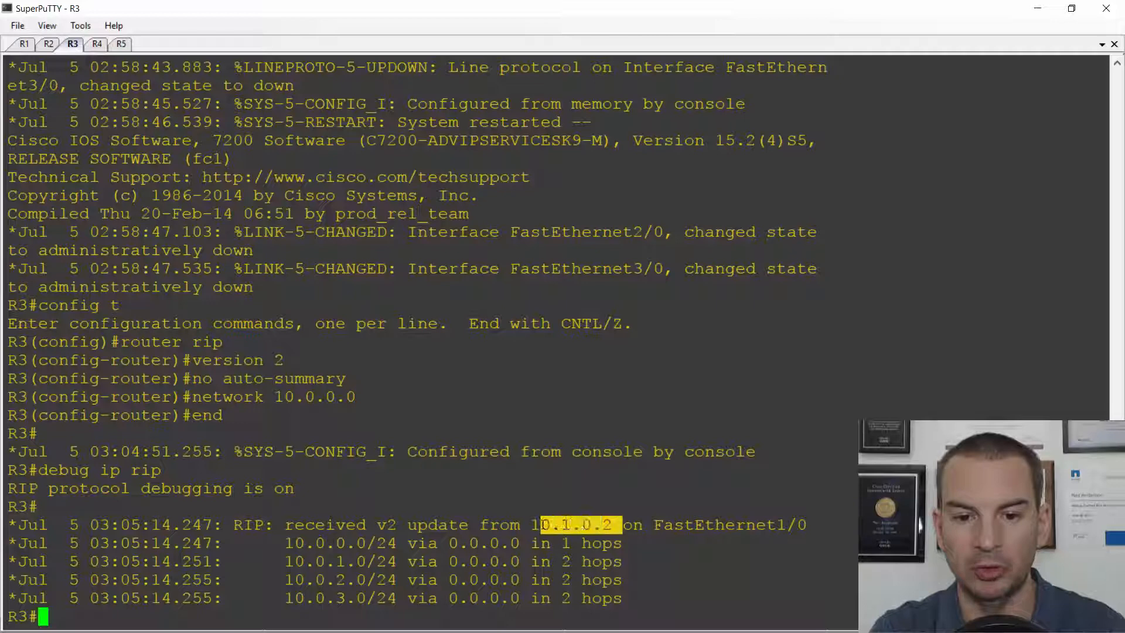
scroll(down, 3)
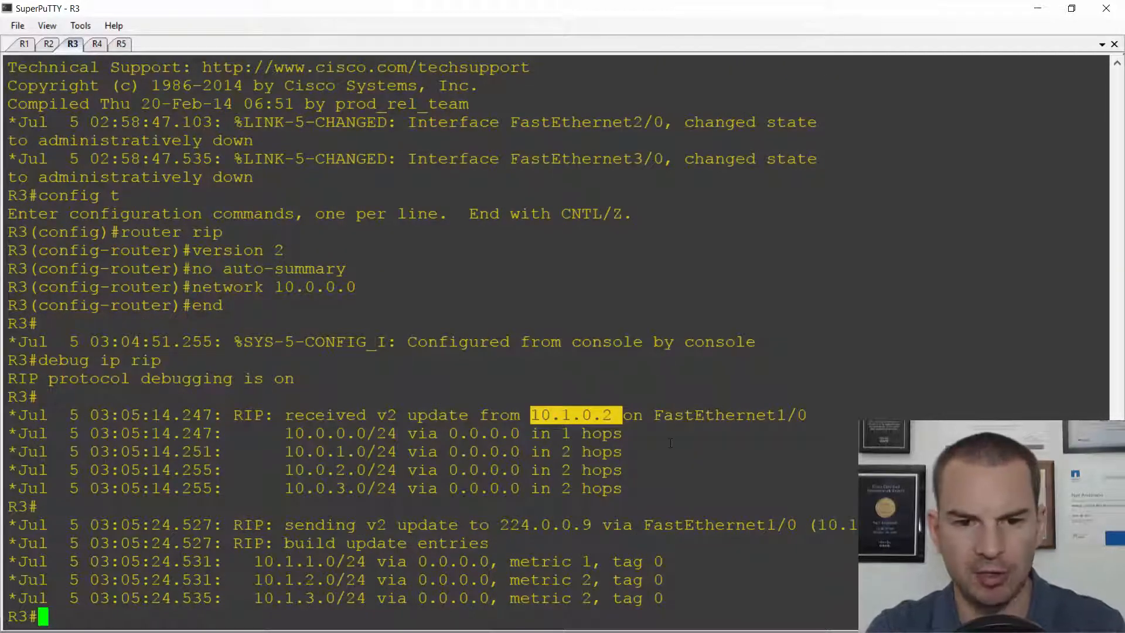
scroll(down, 3)
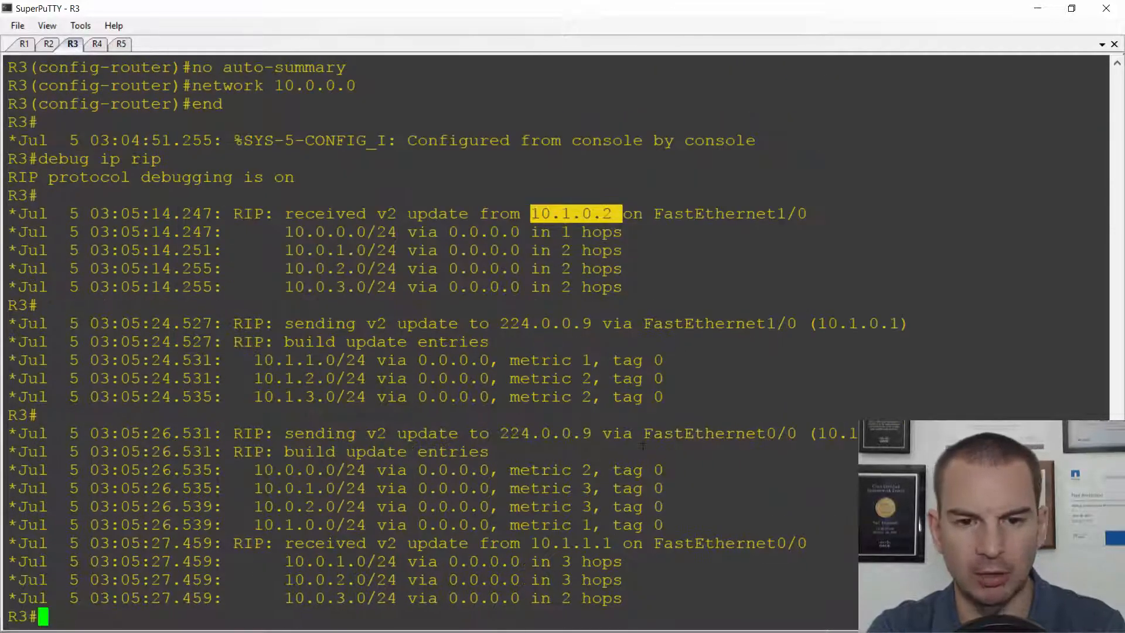
key(alt+tab)
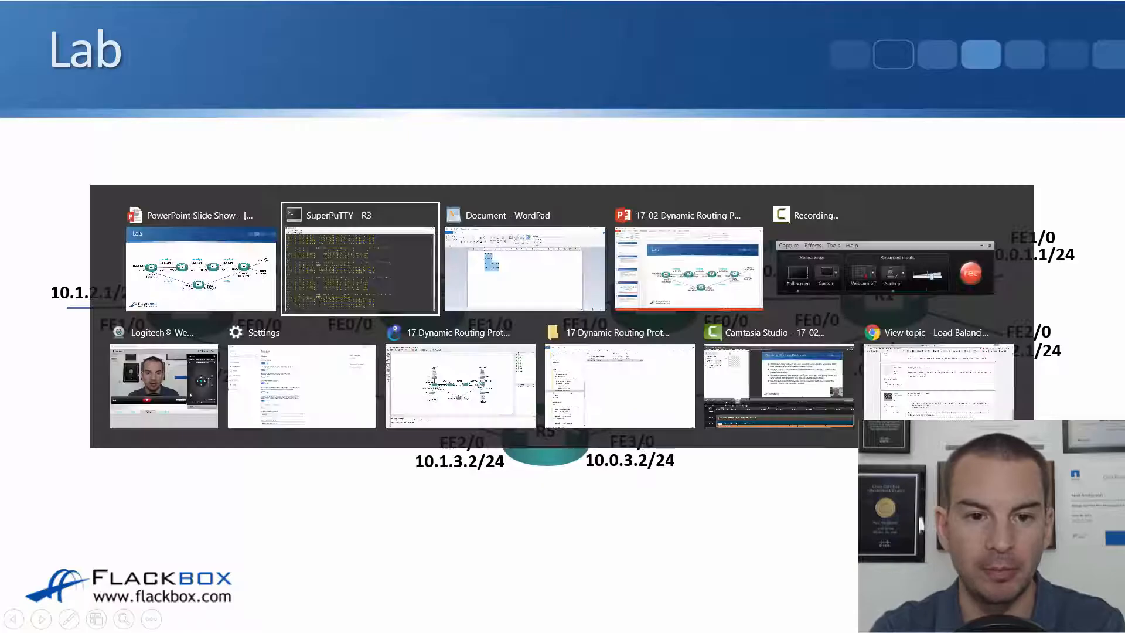
Step: Bring the R3 console showing RIP v2 debug updates from 10.1.0.2 and 10.1.1.1 back to front
click(358, 269)
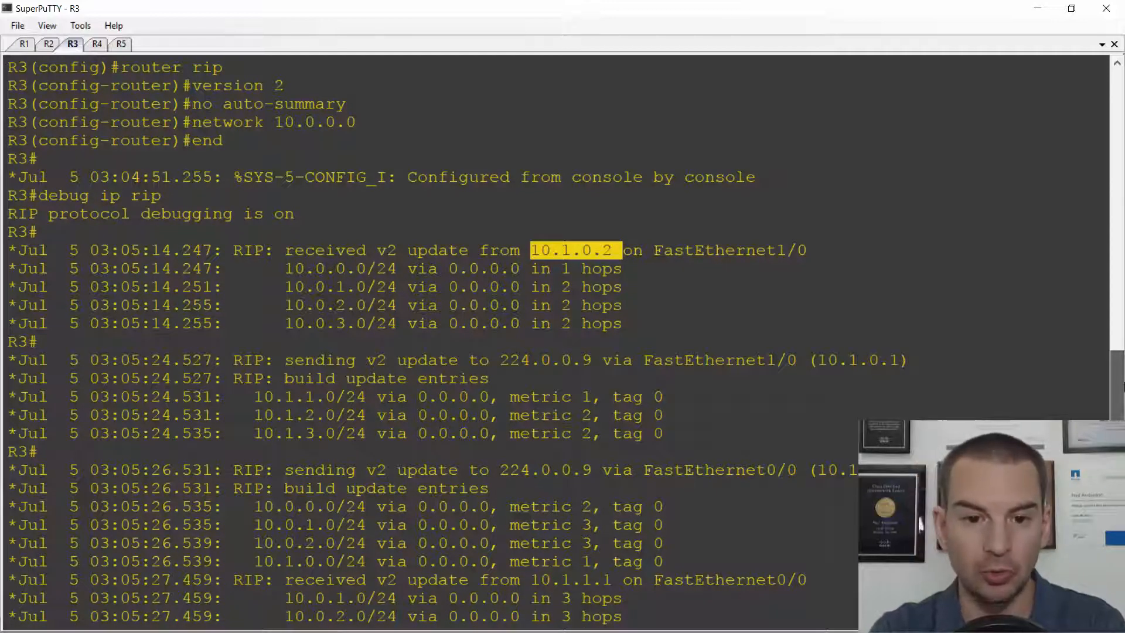
Step: Review R3's latest 'sending' debug updates per FastEthernet interface and begin sh ip route
scroll(down, 3)
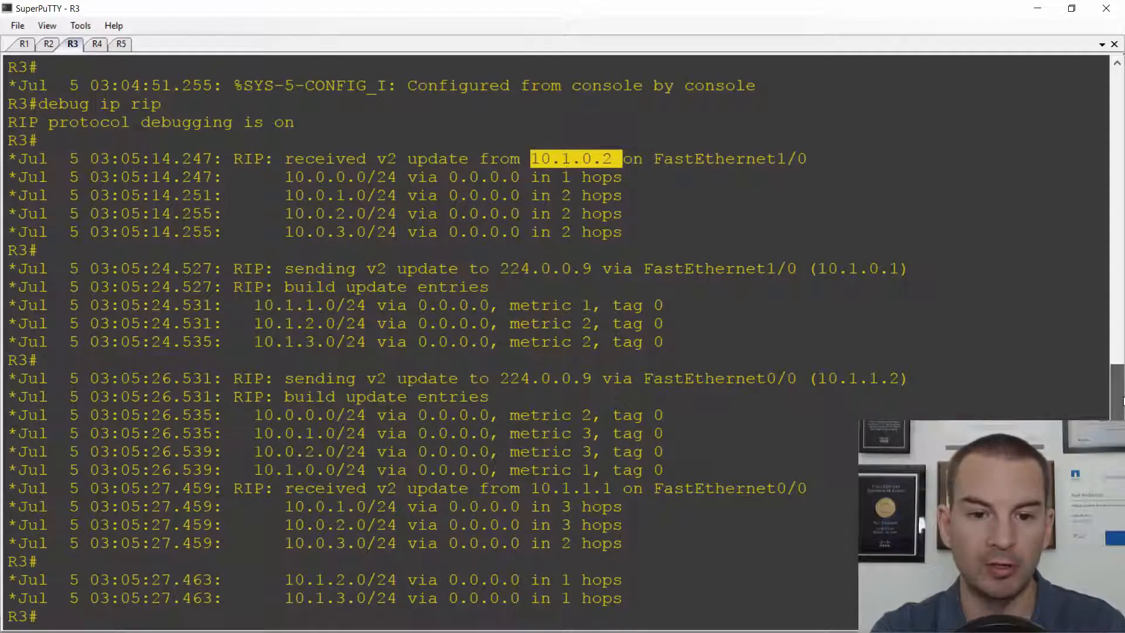
scroll(down, 3)
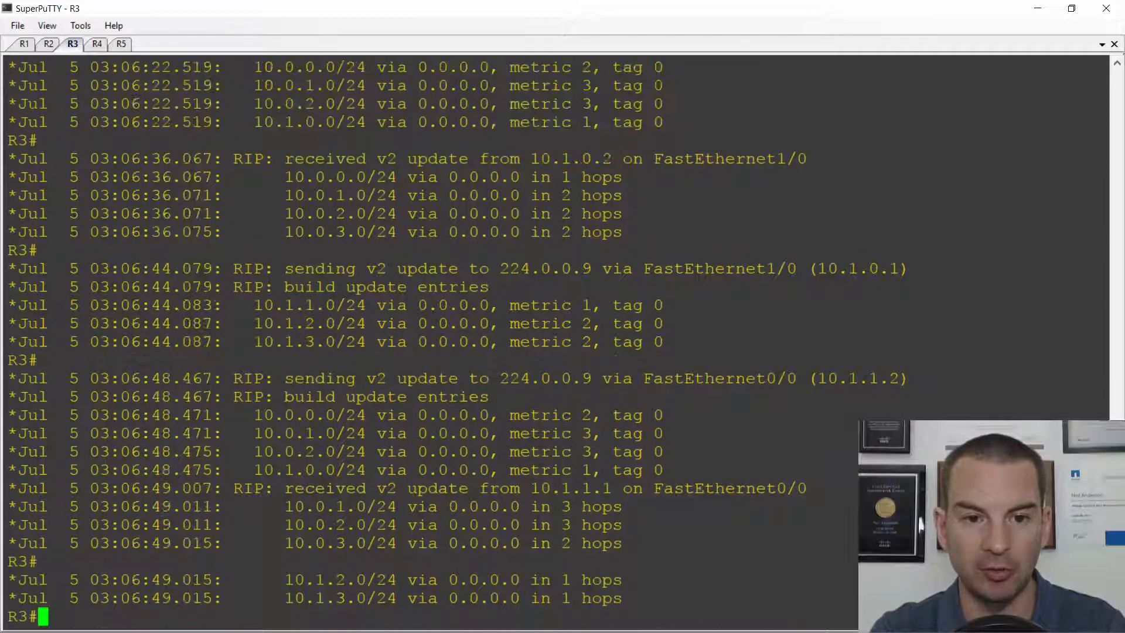
double_click(331, 268)
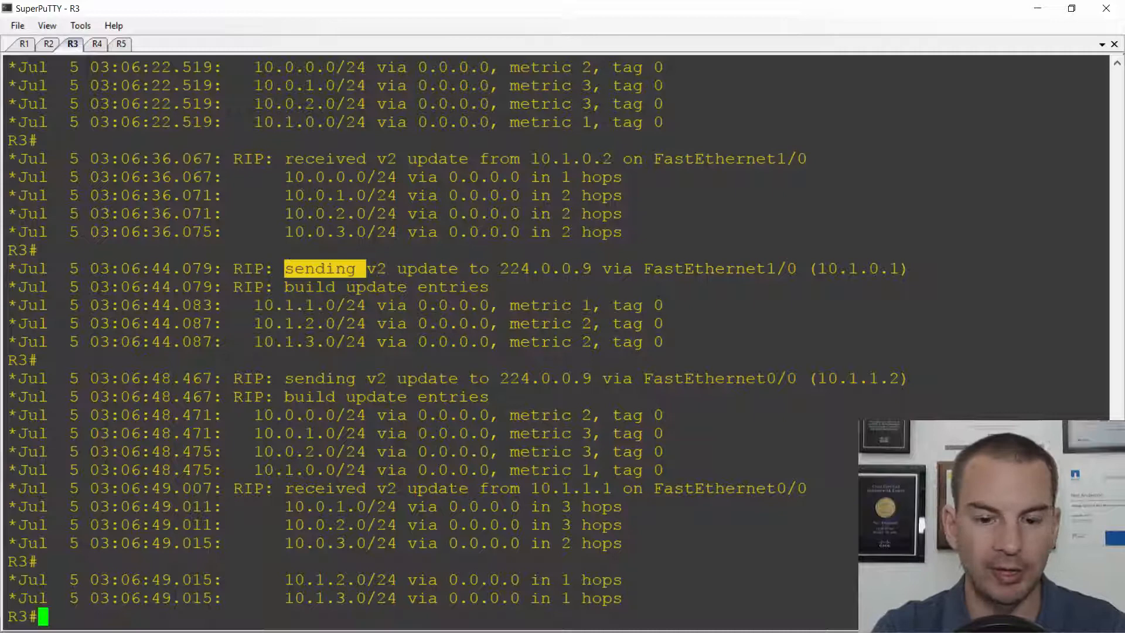
text(sh ip route)
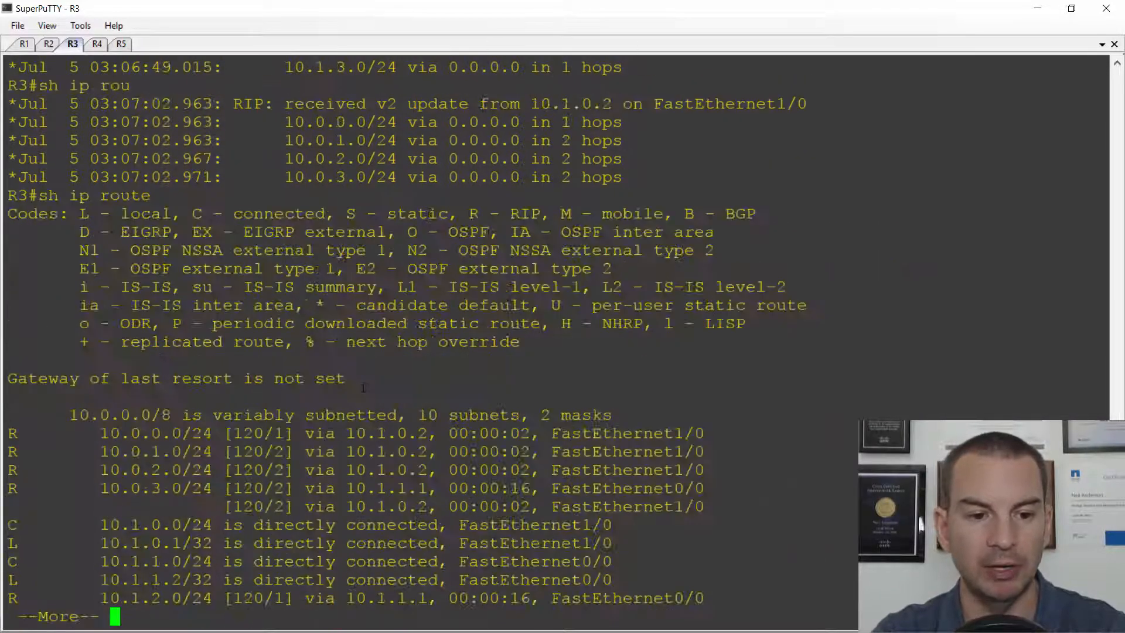
Step: Page through R3's RIP-learned routing table, then run undebug all to stop debugging
key(space)
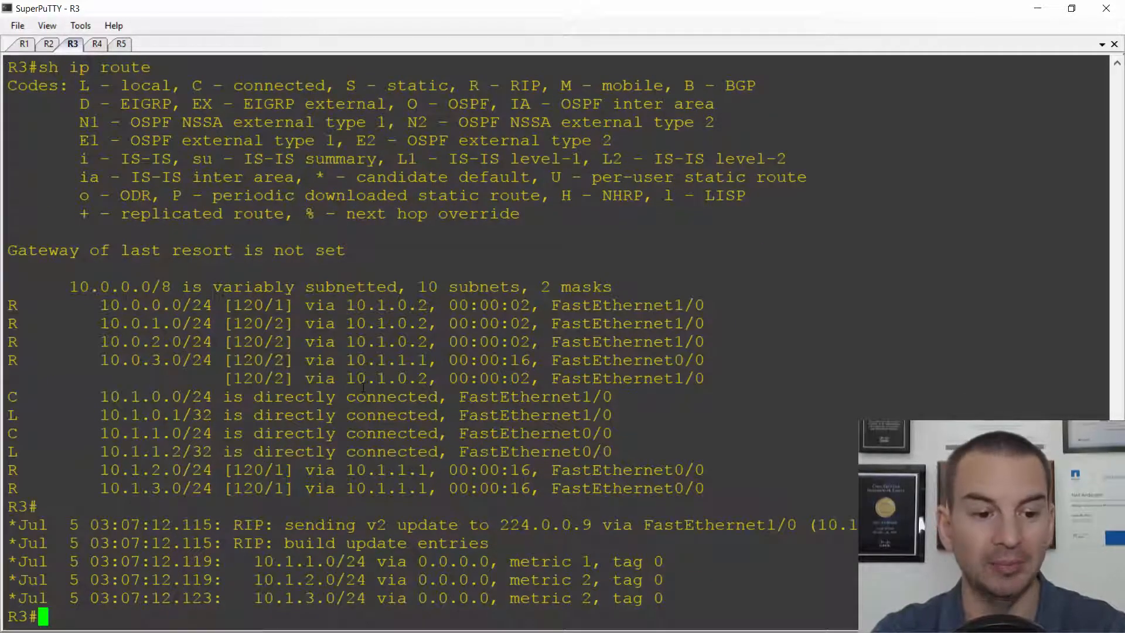
scroll(down, 3)
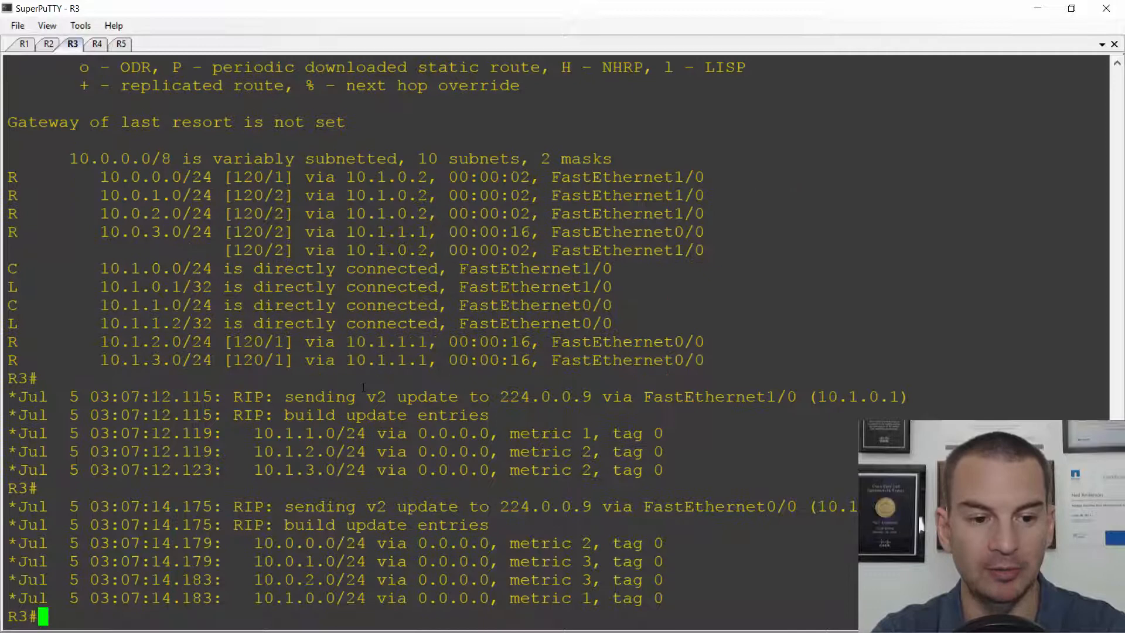
text(und)
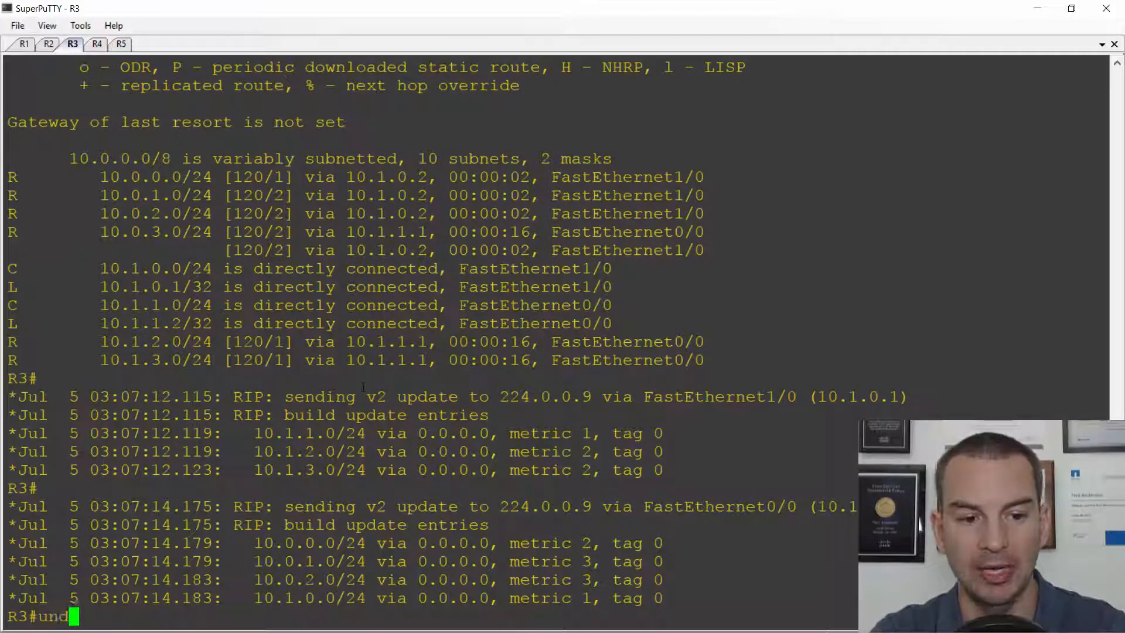
key(Return)
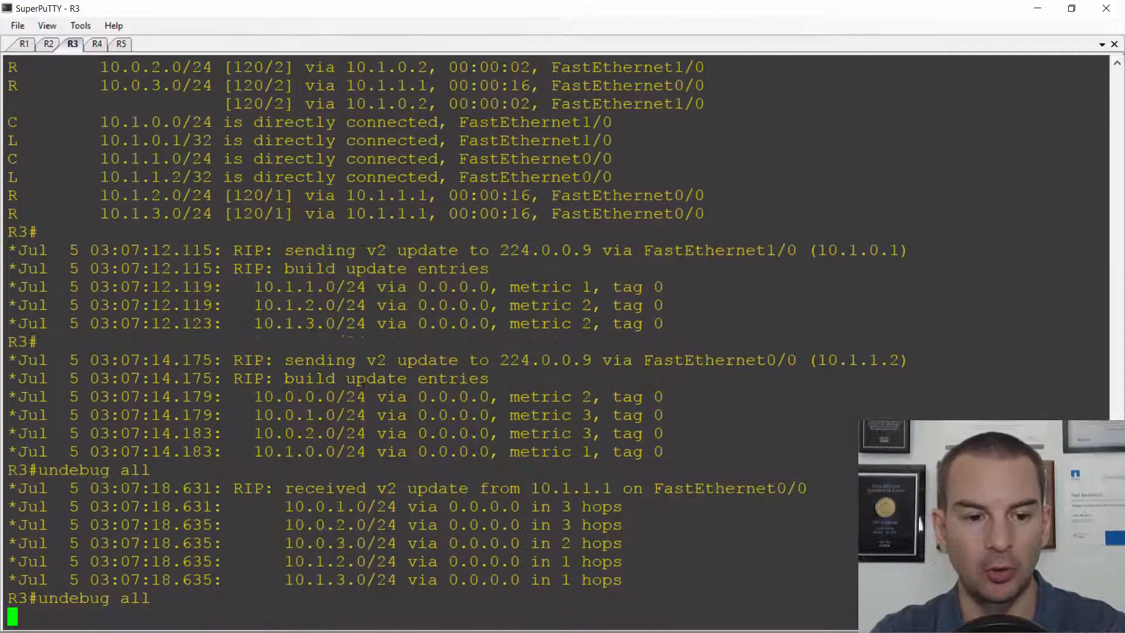
key(Return)
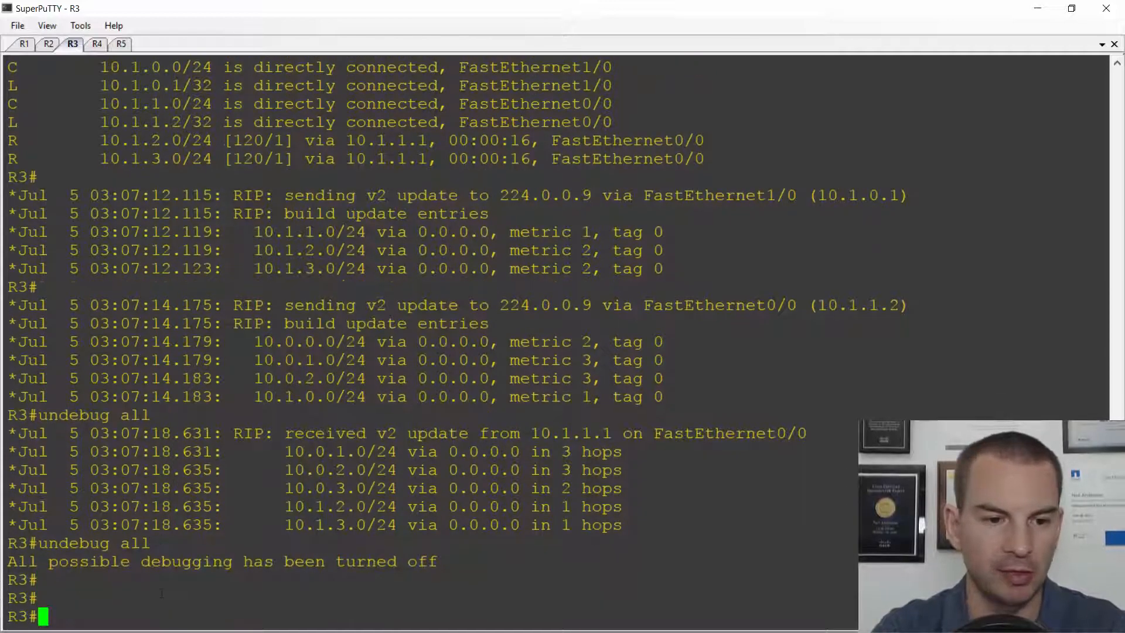
Step: Run sh ip route on R3 and mark the R code on the 10.0.3.0 RIP route
text(sh ip)
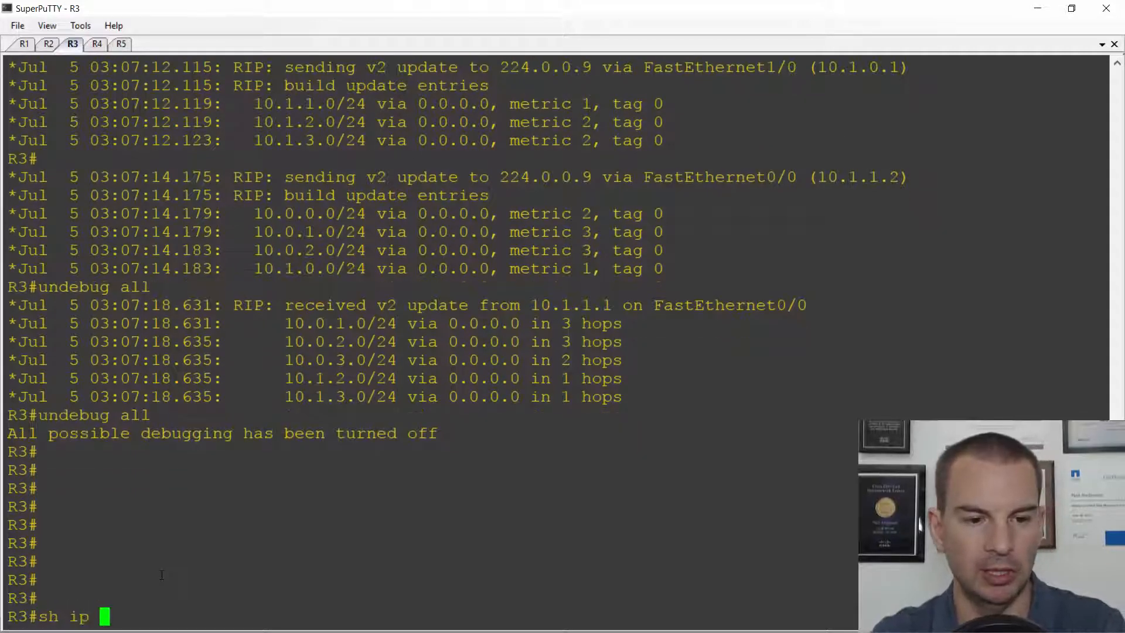
key(Return)
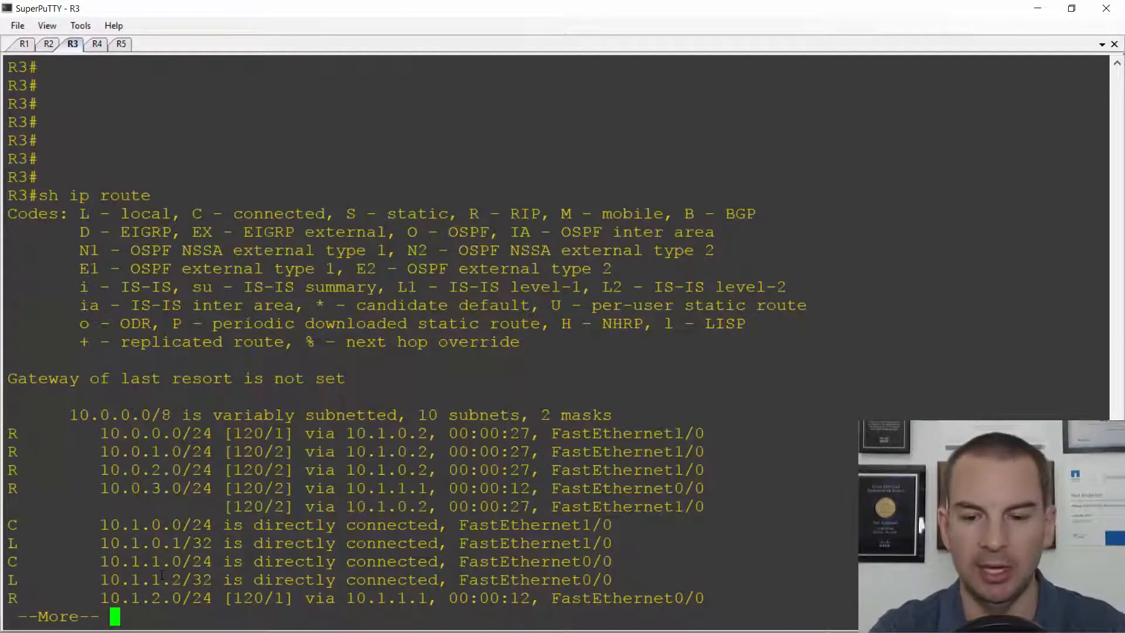
key(space)
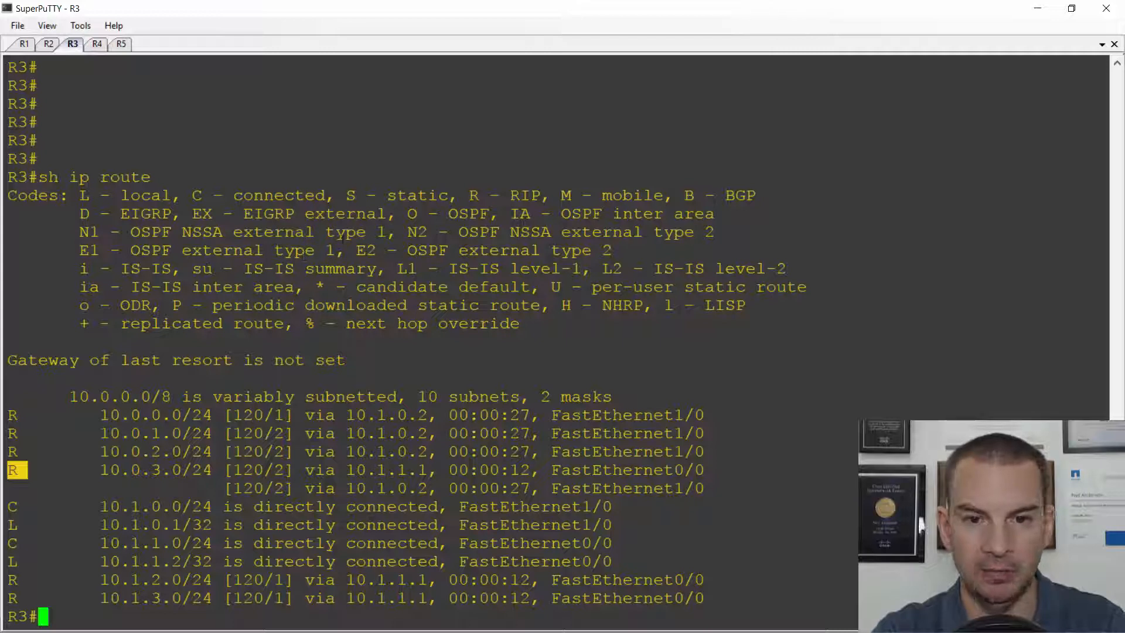
double_click(505, 195)
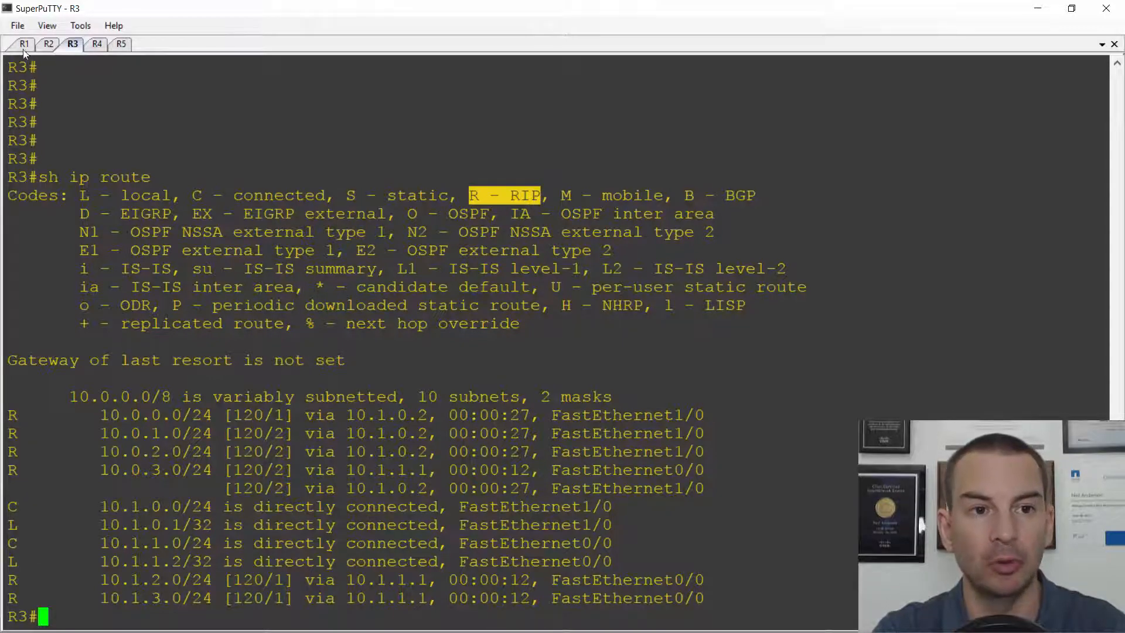
Step: View R1's full routing table with RIP routes 10.1.x.0/24 via 10.0.0.2 and 10.0.3.2
click(25, 44)
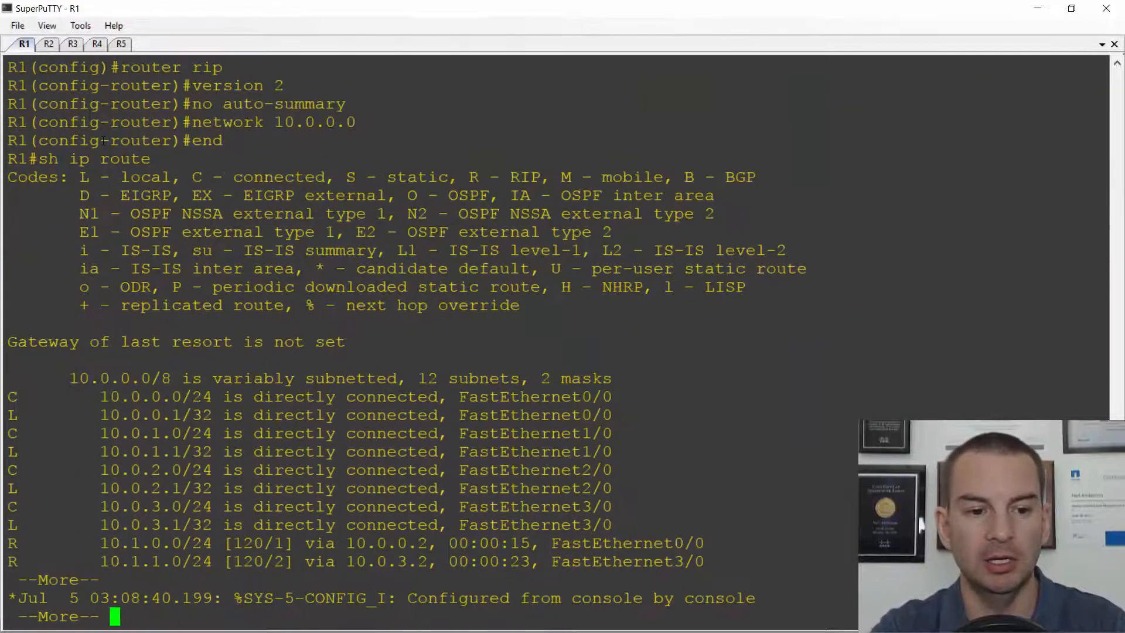
key(space)
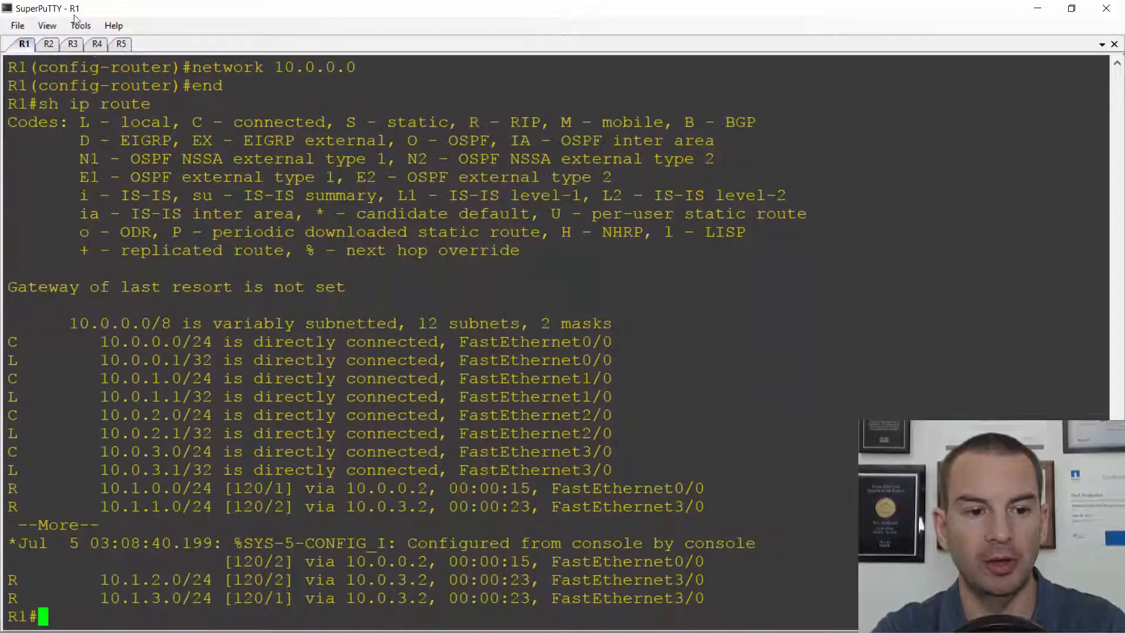